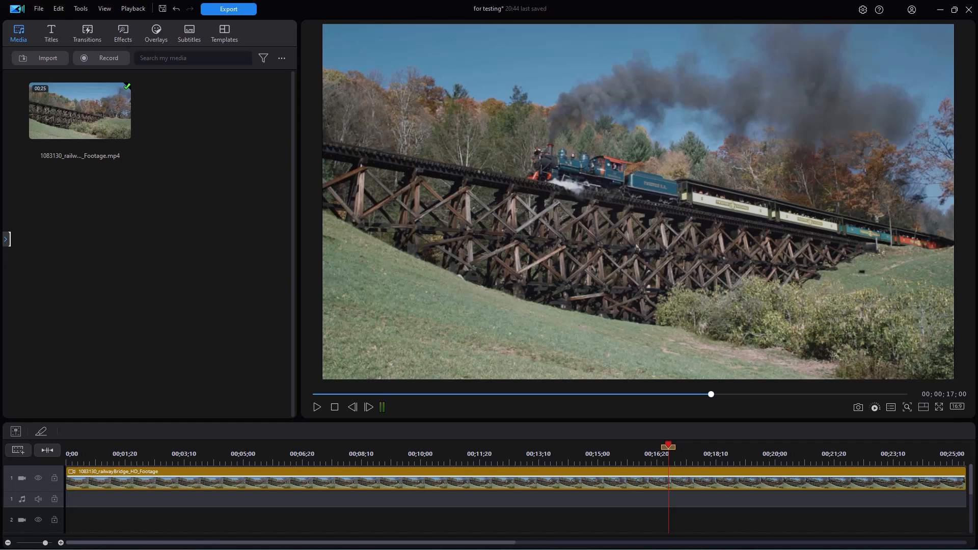
pyautogui.moveTo(818, 269)
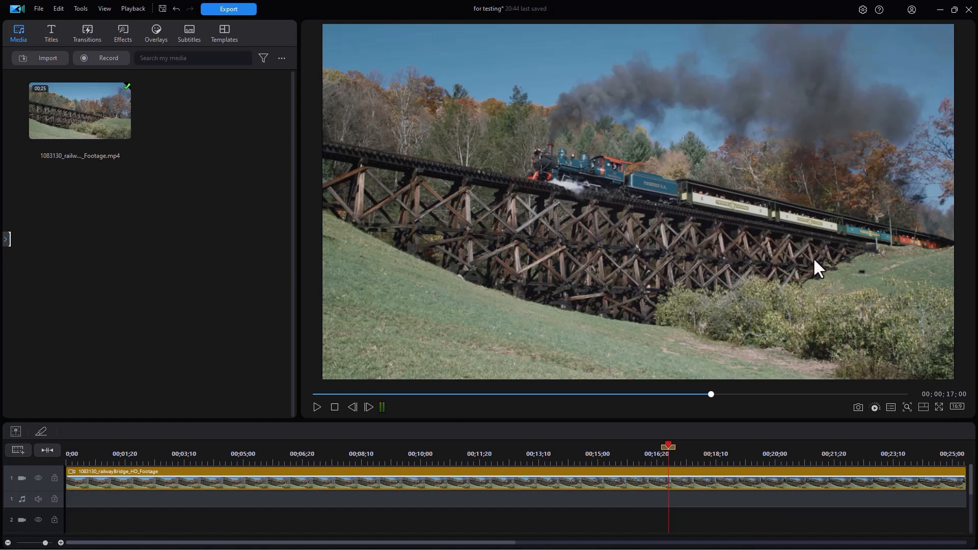
pyautogui.moveTo(348, 417)
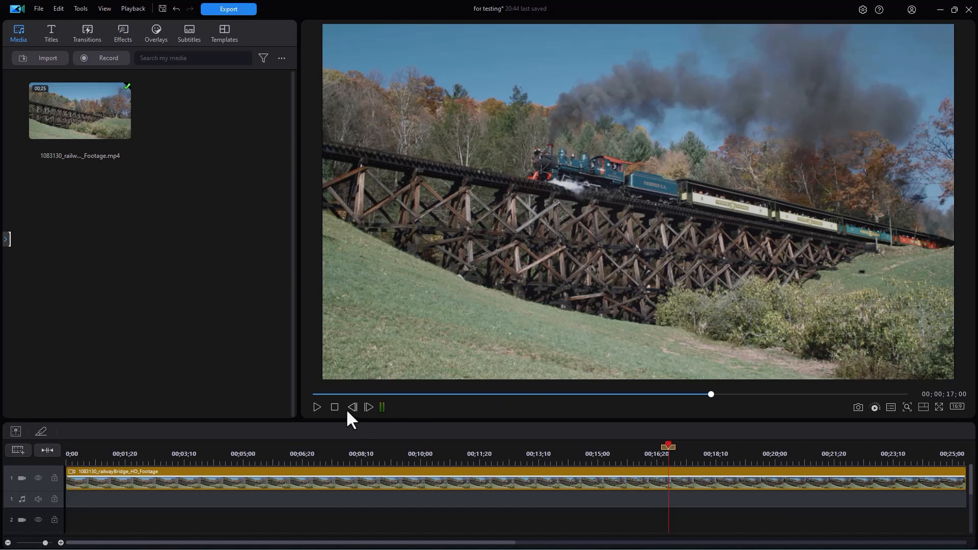
# Mark a roughly three-second range of the trestle clip, about 15 to 18 seconds
pyautogui.click(317, 407)
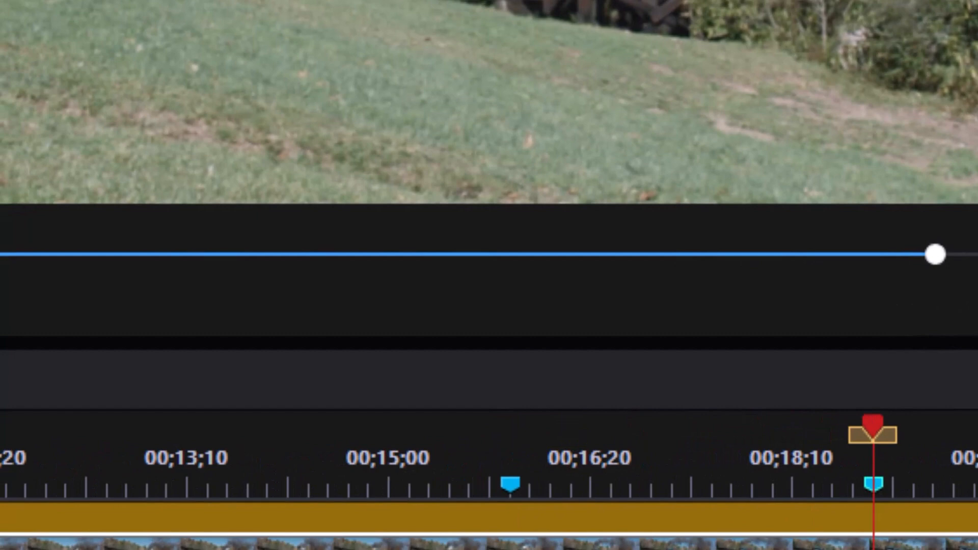
pyautogui.moveTo(730, 524)
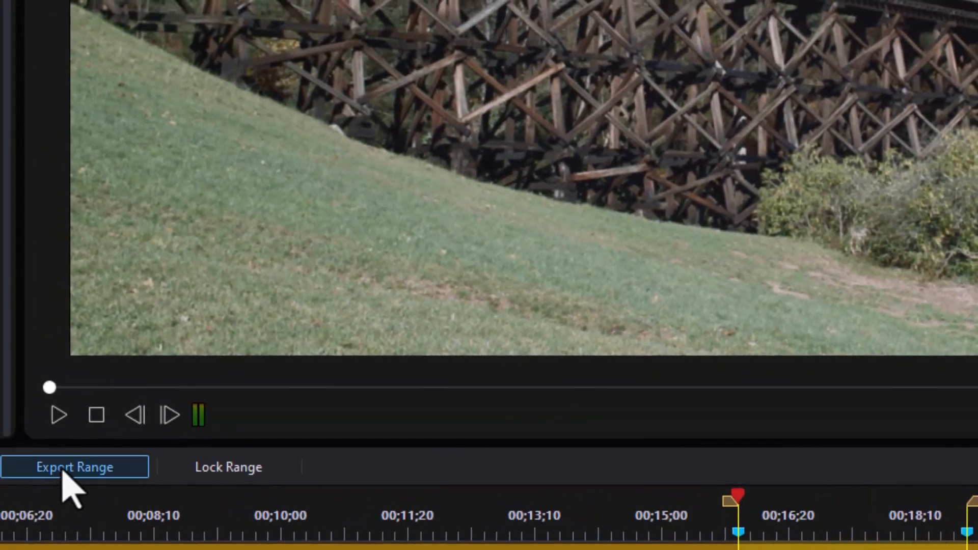
# Configure the range export as animated GIF 'train1' at 800 x 450, 24 fps
pyautogui.click(74, 466)
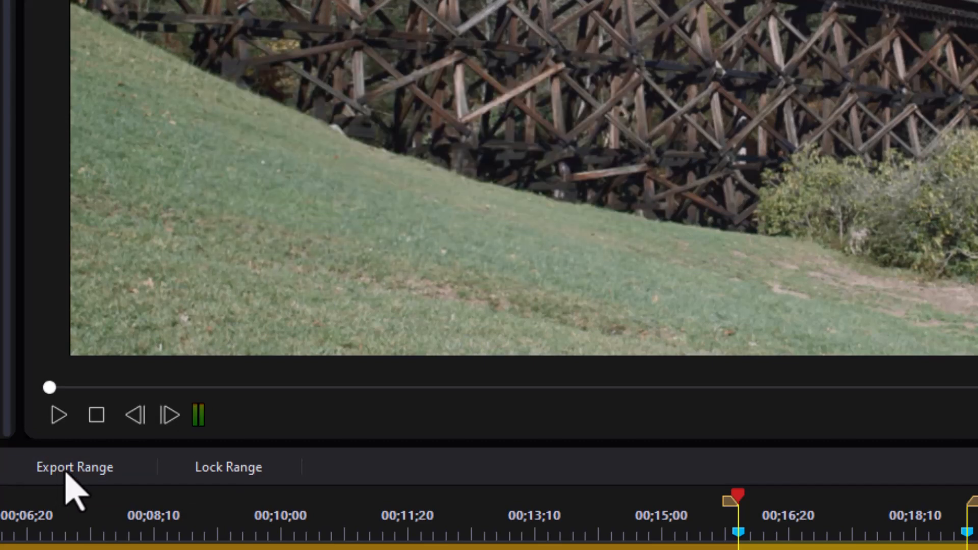
pyautogui.click(75, 467)
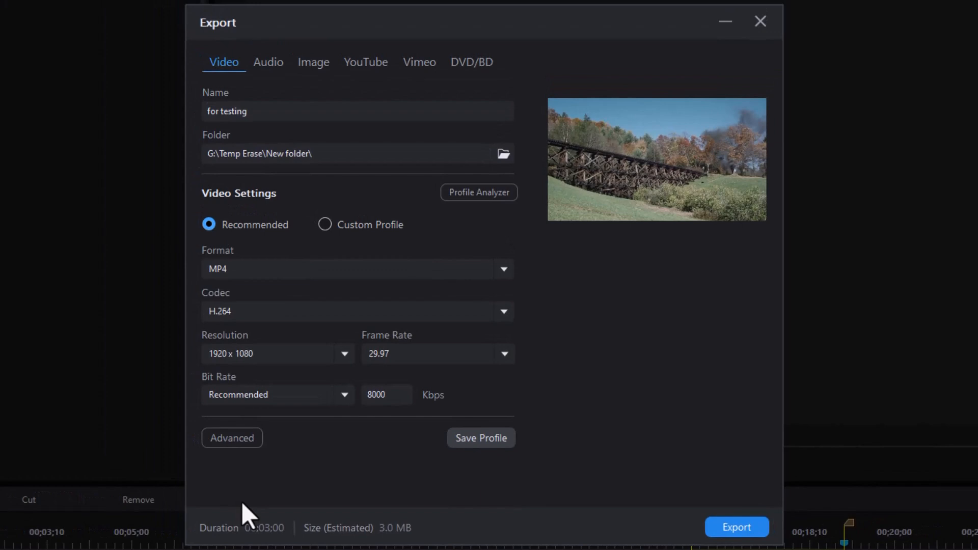
pyautogui.moveTo(304, 186)
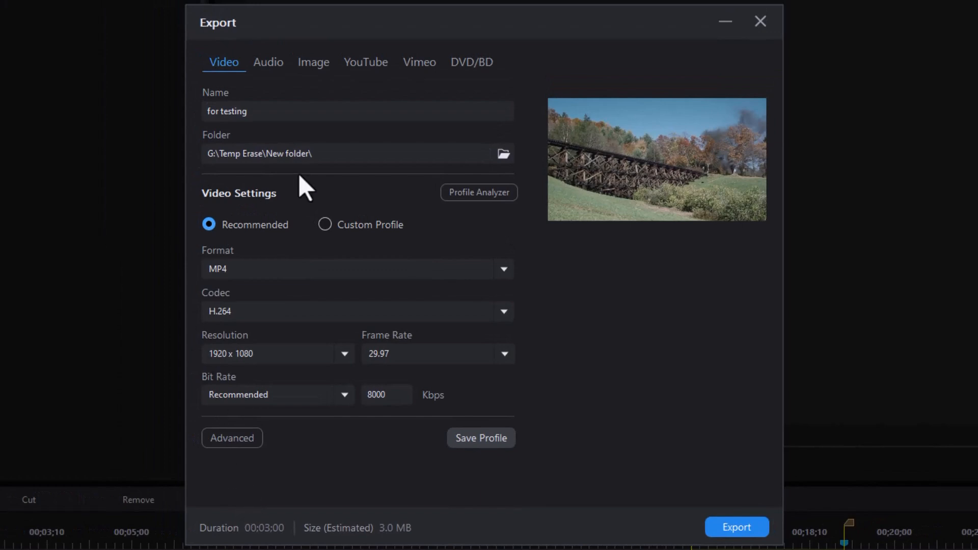
pyautogui.click(314, 62)
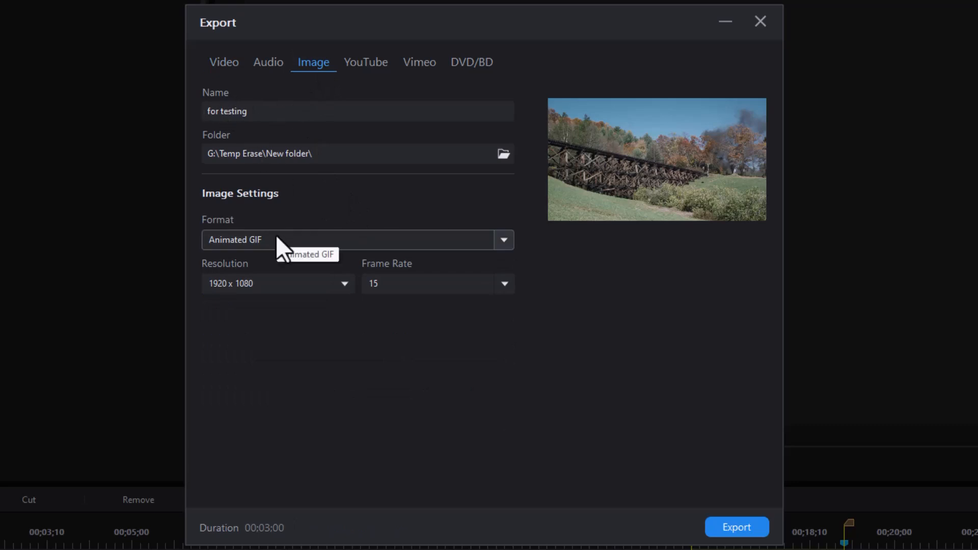
pyautogui.tripleClick(250, 111)
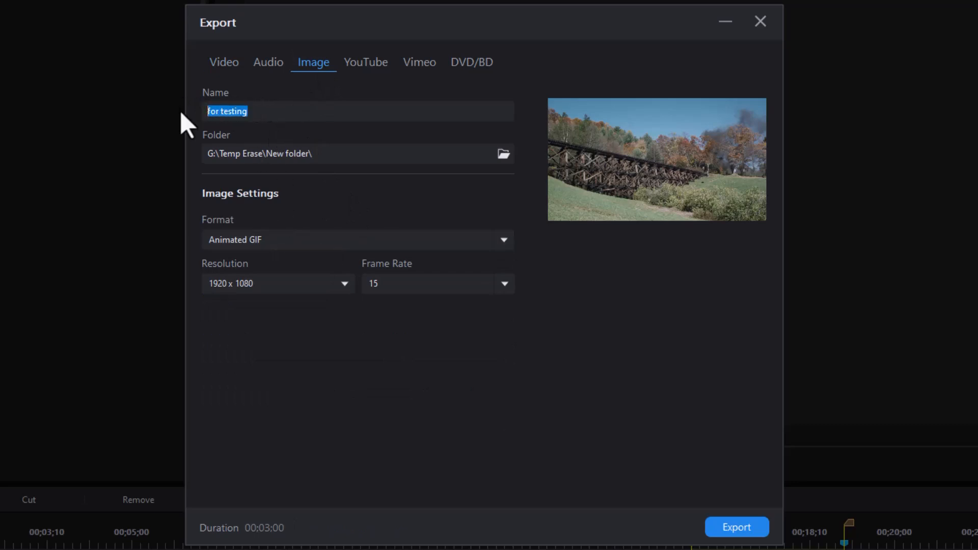
pyautogui.write('train')
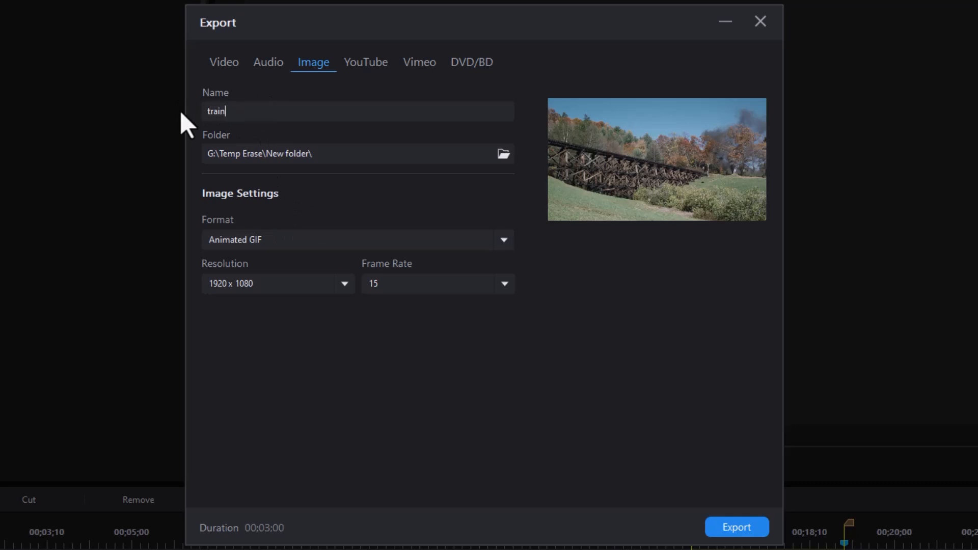
pyautogui.write('1')
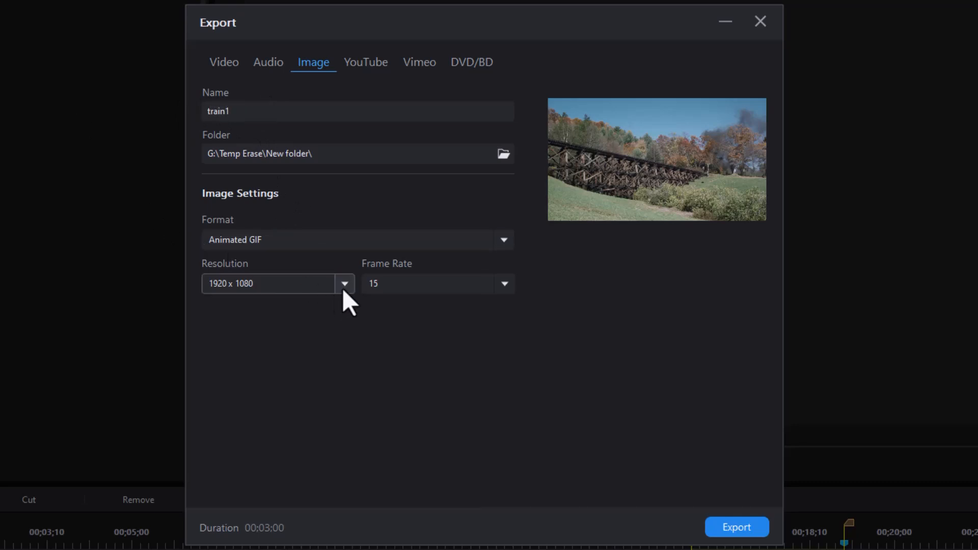
pyautogui.click(344, 283)
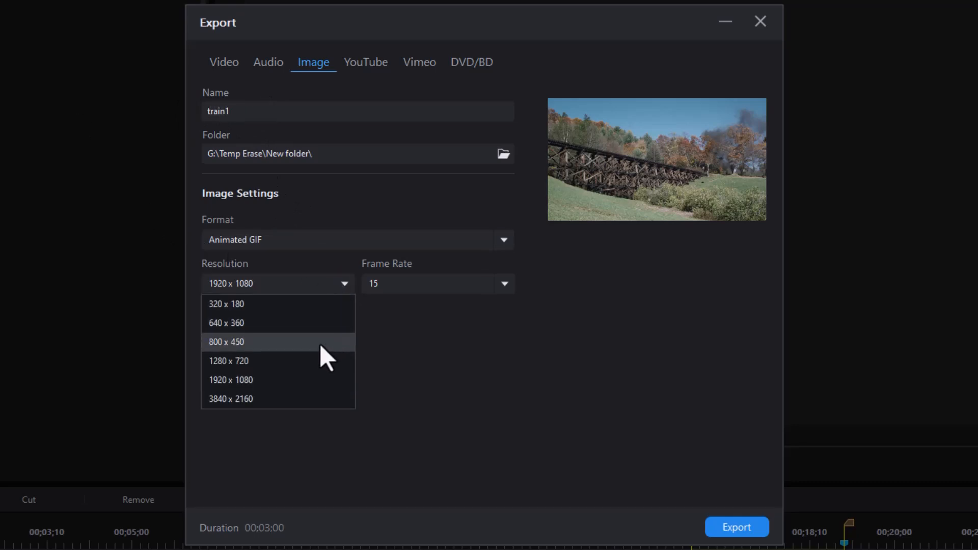
pyautogui.click(226, 342)
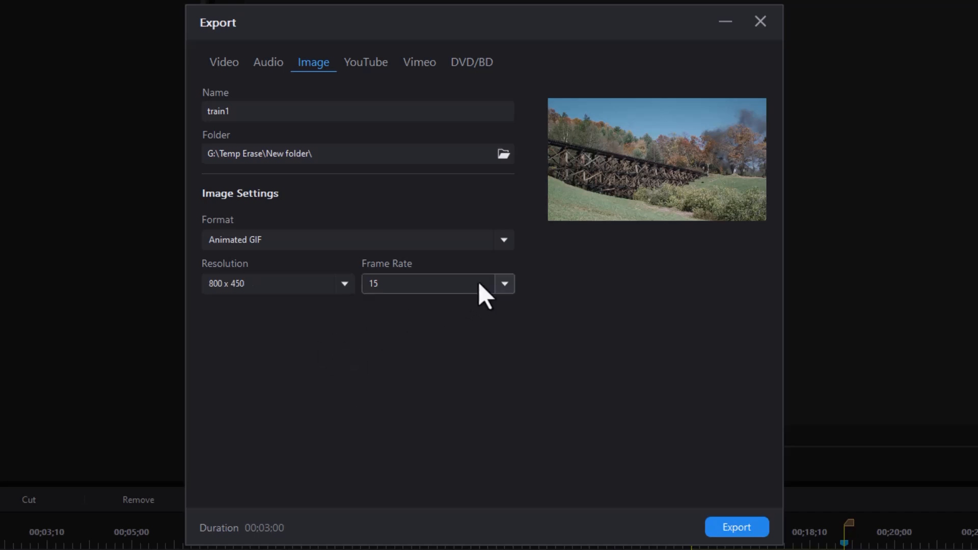
pyautogui.click(503, 284)
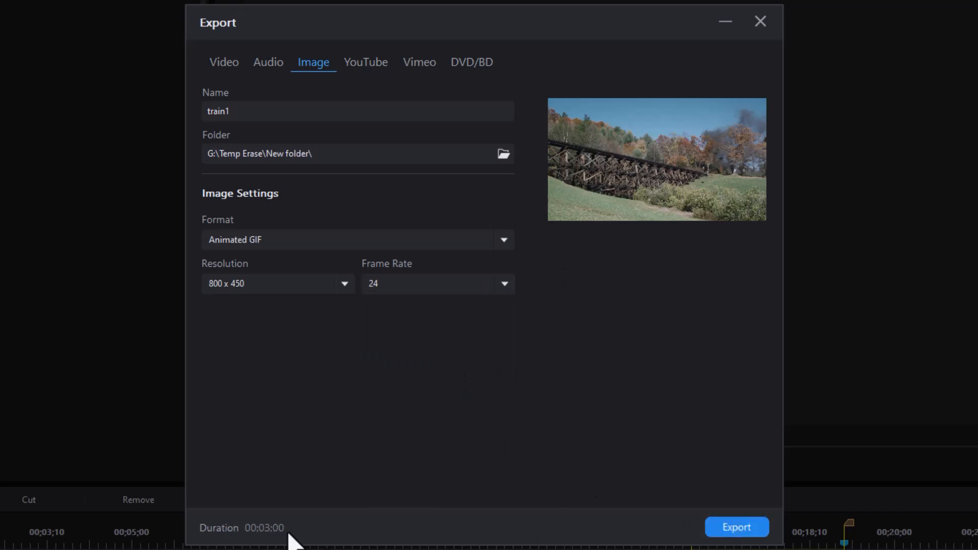
pyautogui.moveTo(737, 527)
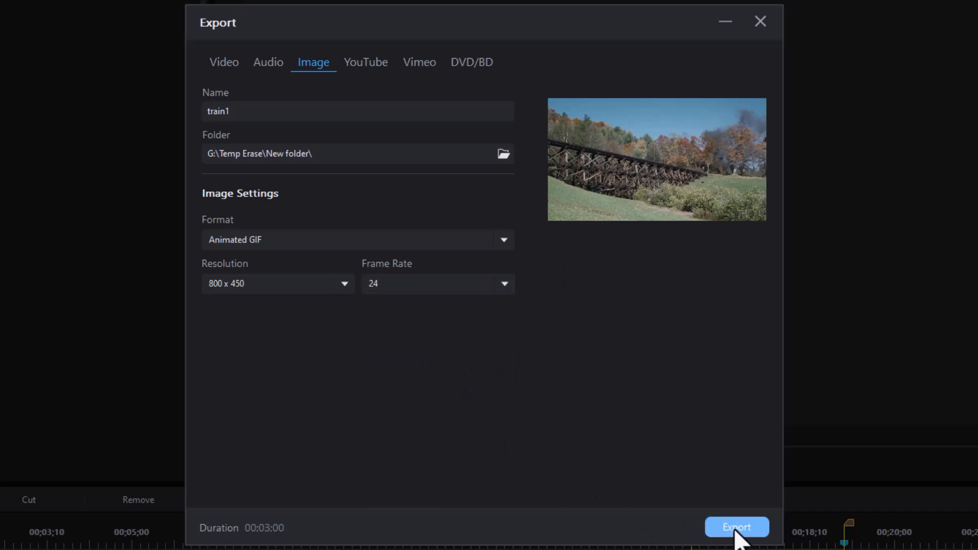
# Export the train1 GIF and wait until production completes
pyautogui.click(737, 527)
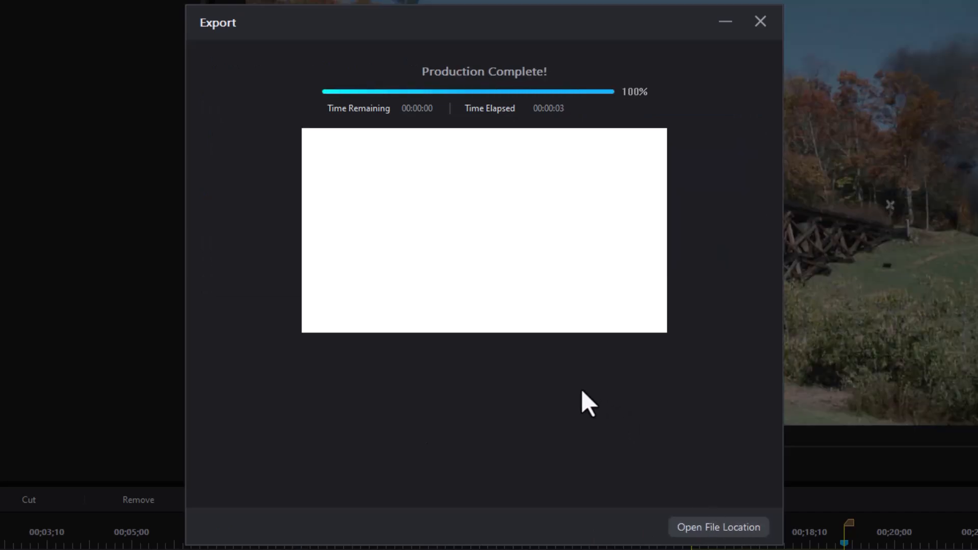
pyautogui.moveTo(761, 22)
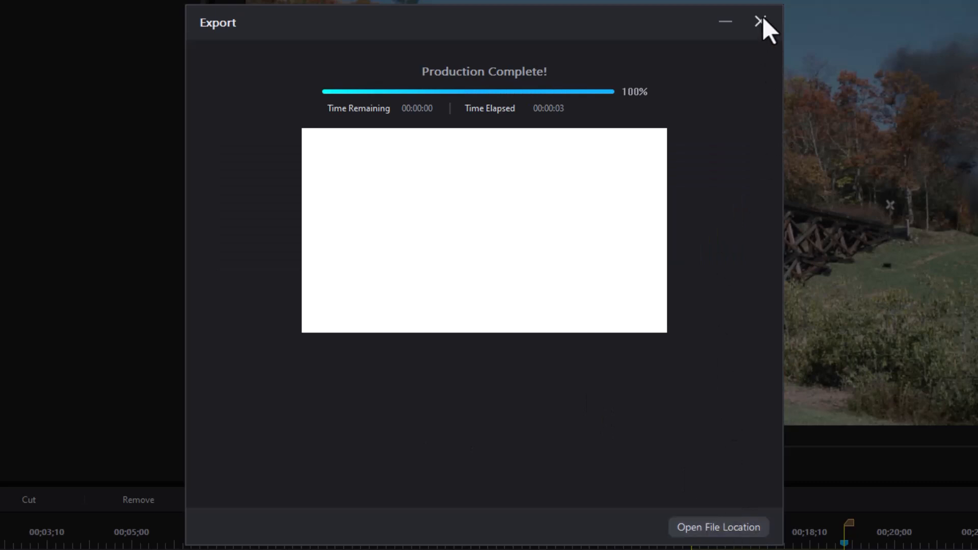
pyautogui.moveTo(760, 21)
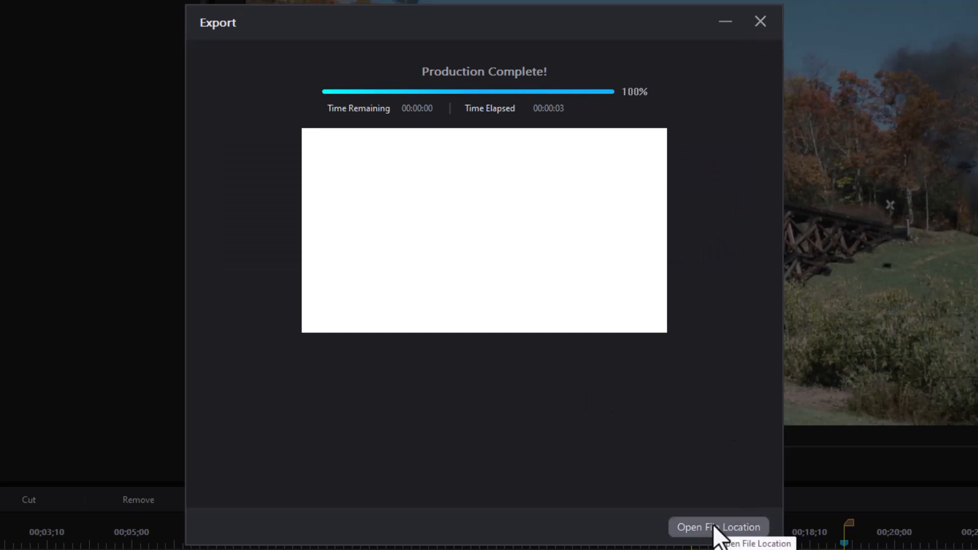
# Open the export folder to check train1.GIF's size of 17,129 KB
pyautogui.click(717, 526)
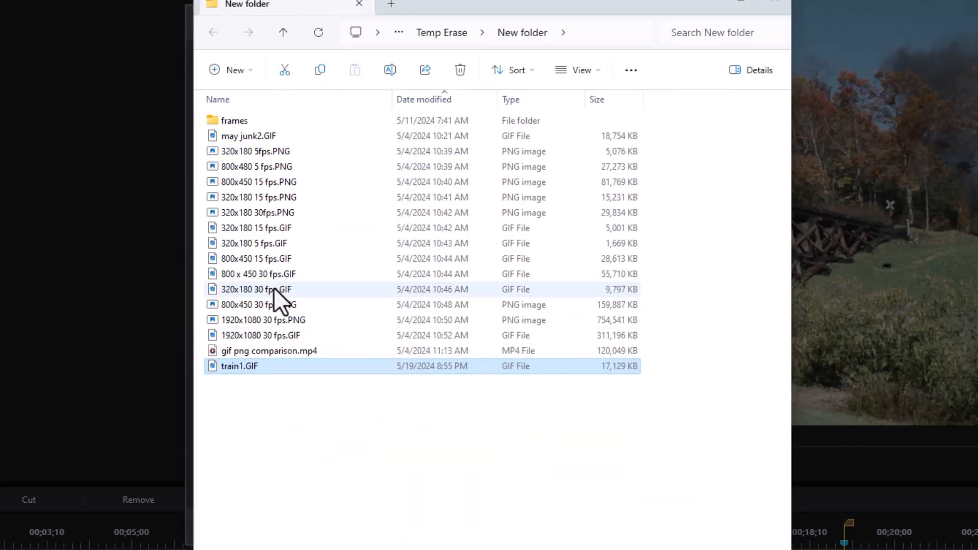
pyautogui.moveTo(536, 388)
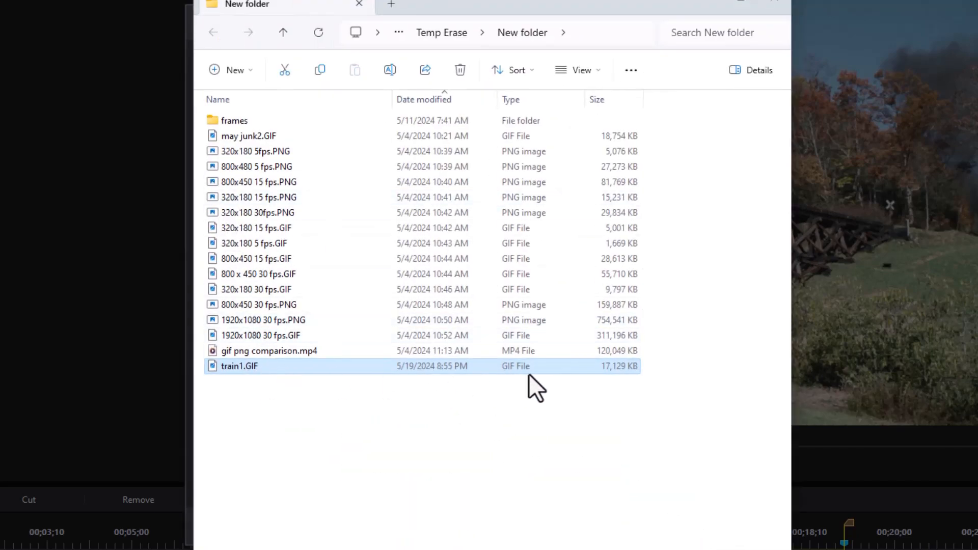
pyautogui.moveTo(622, 383)
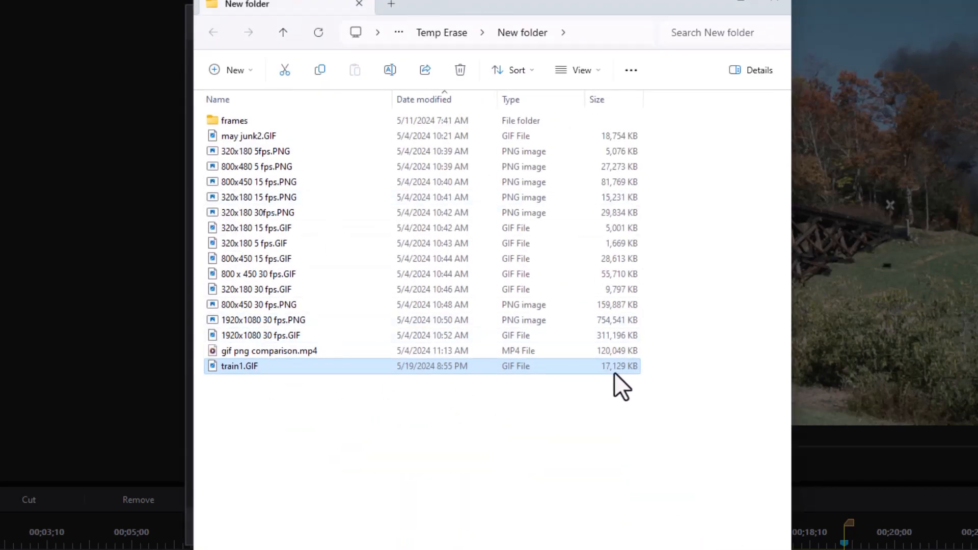
pyautogui.moveTo(333, 380)
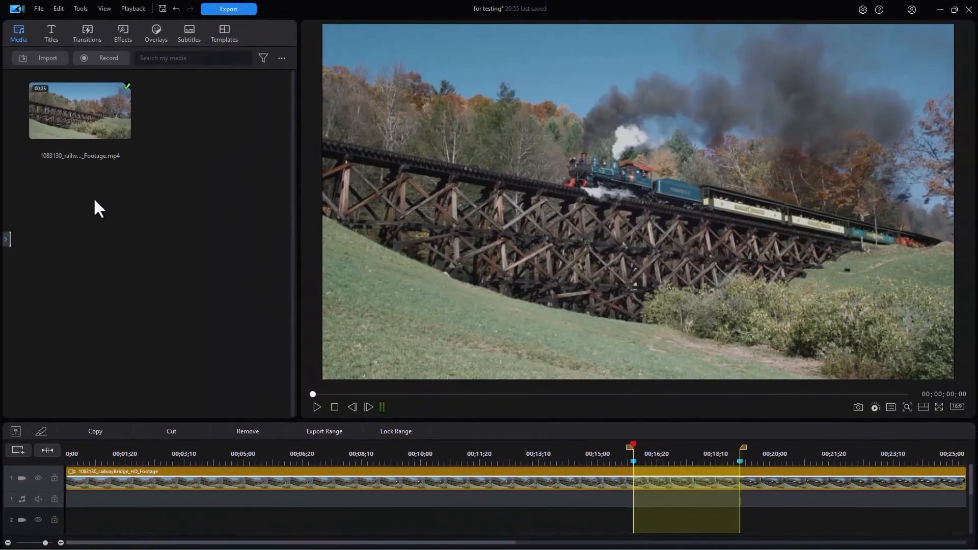
pyautogui.moveTo(150, 250)
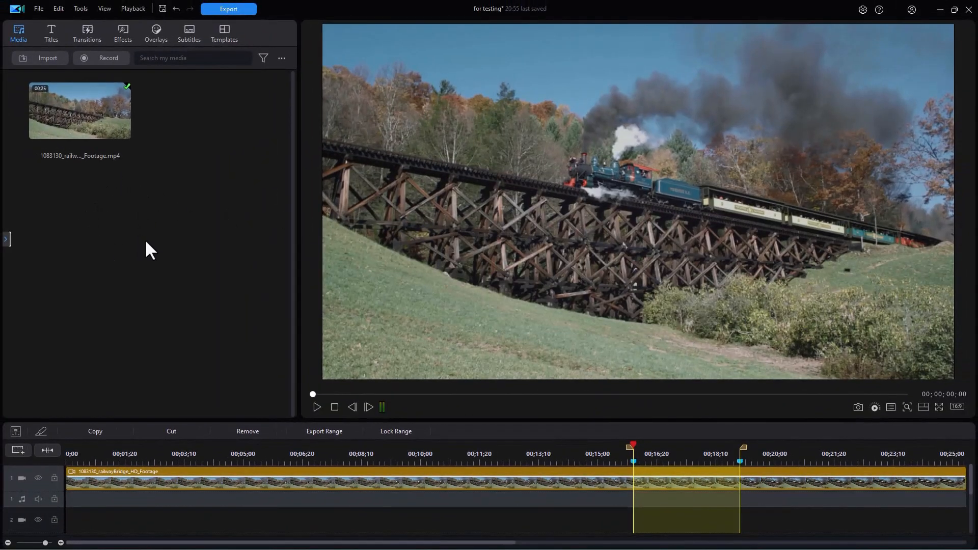
pyautogui.moveTo(156, 254)
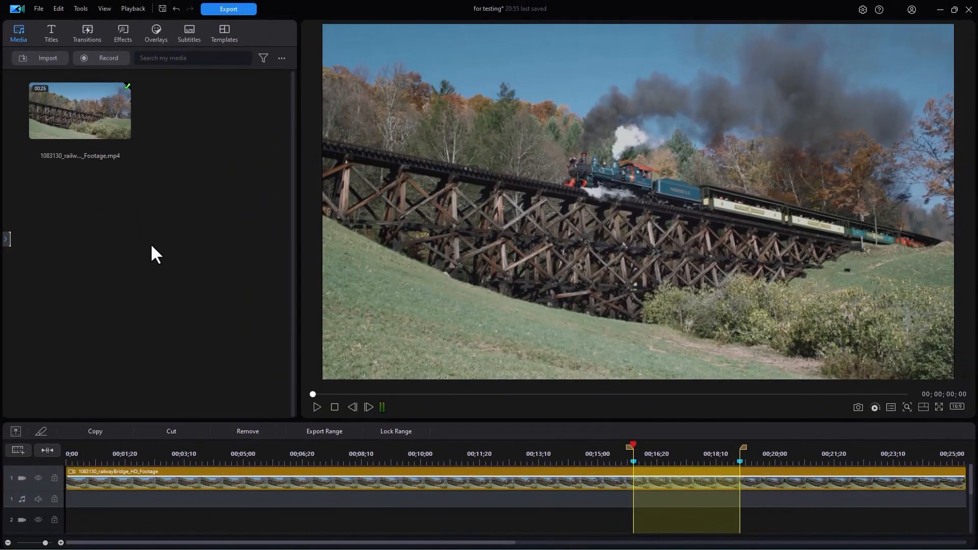
pyautogui.moveTo(194, 312)
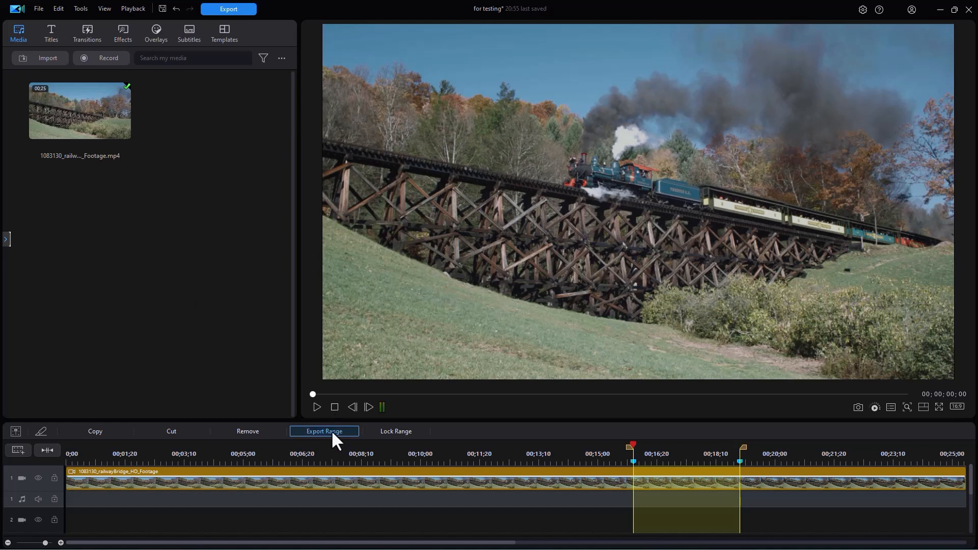
pyautogui.moveTo(337, 439)
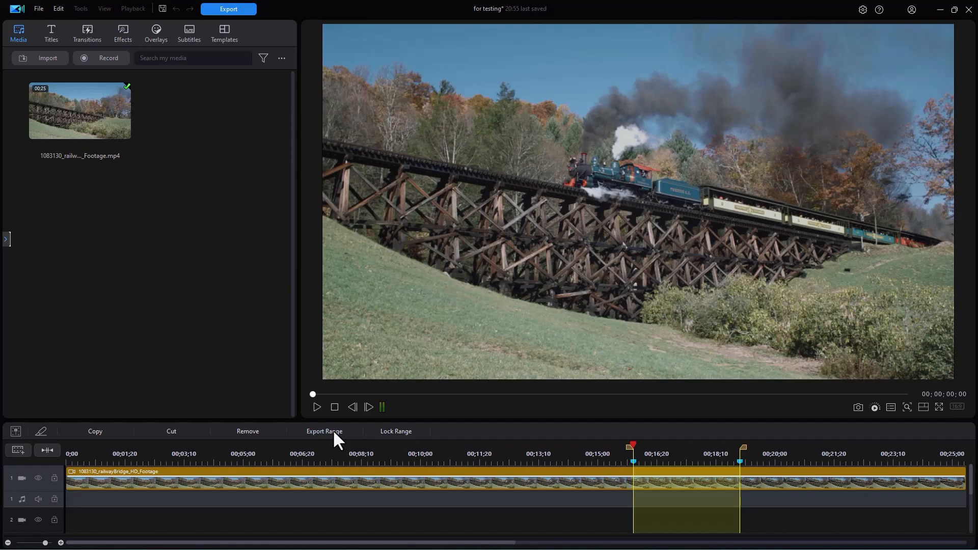
# Configure the range export as animated PNG 'train2' at 800 x 450, 24 fps
pyautogui.click(228, 8)
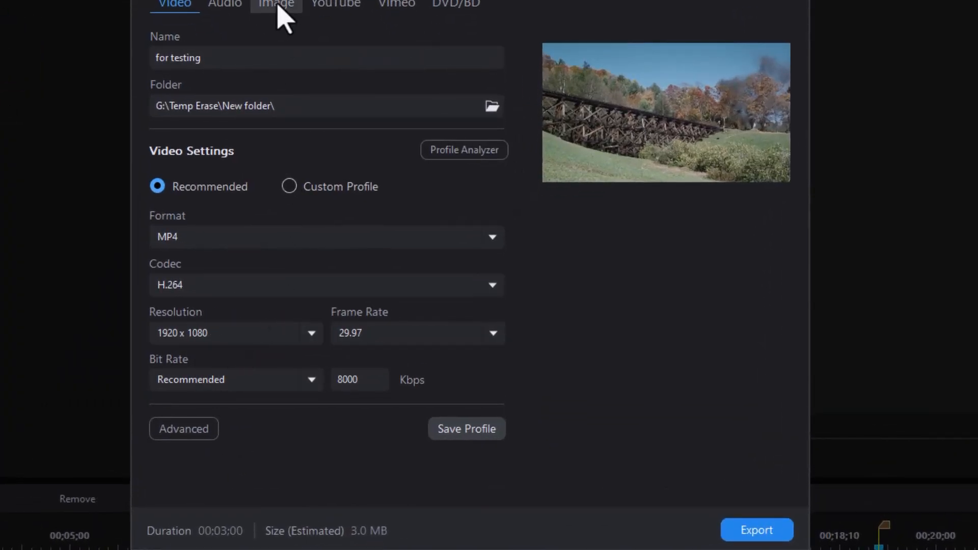
pyautogui.click(276, 4)
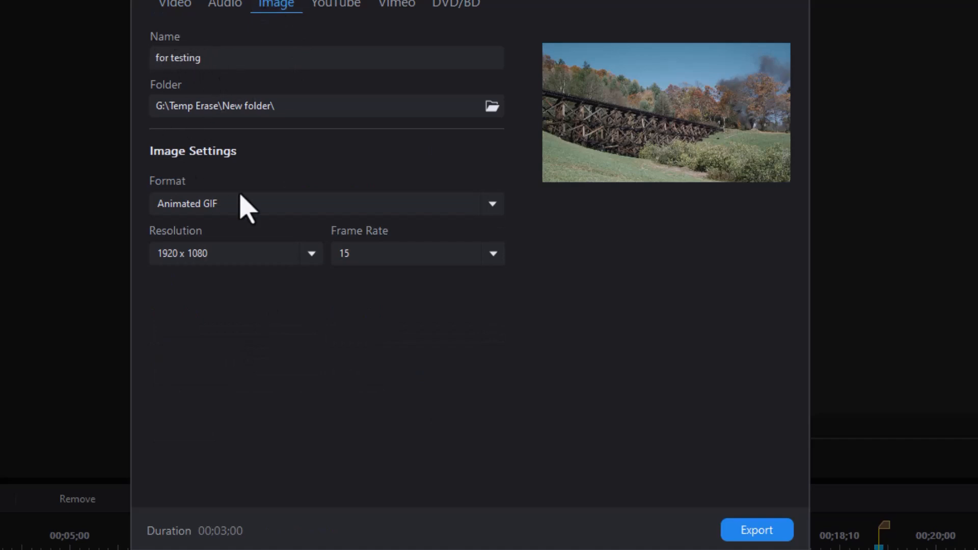
pyautogui.click(195, 58)
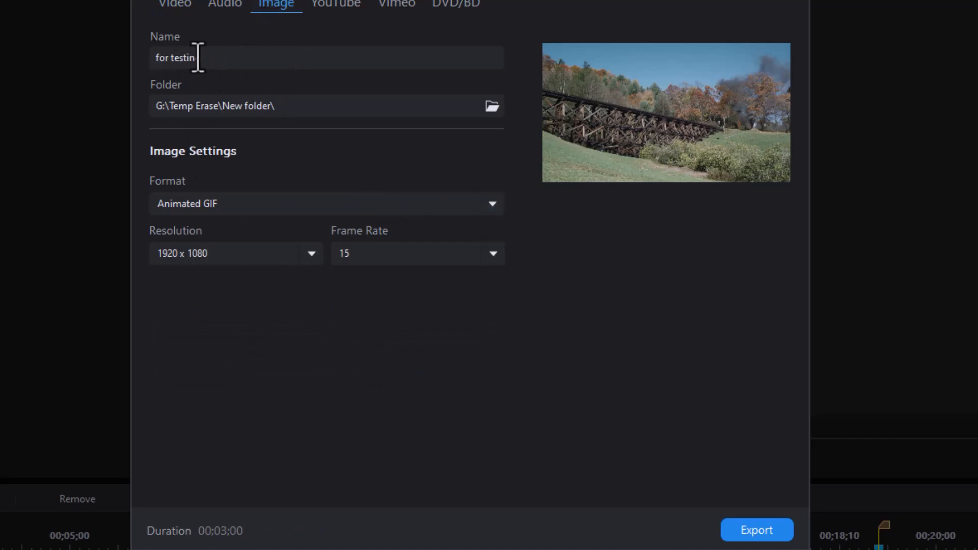
pyautogui.write('g')
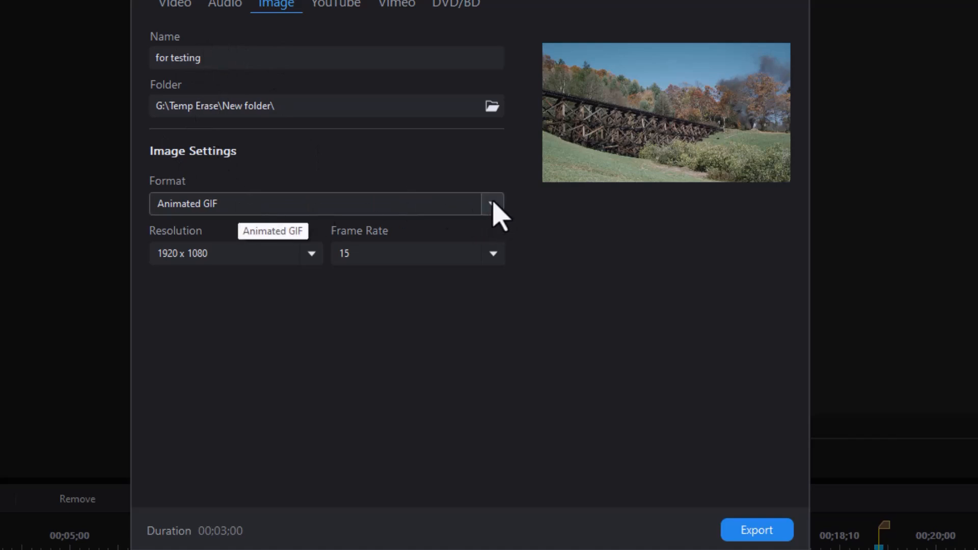
pyautogui.click(492, 203)
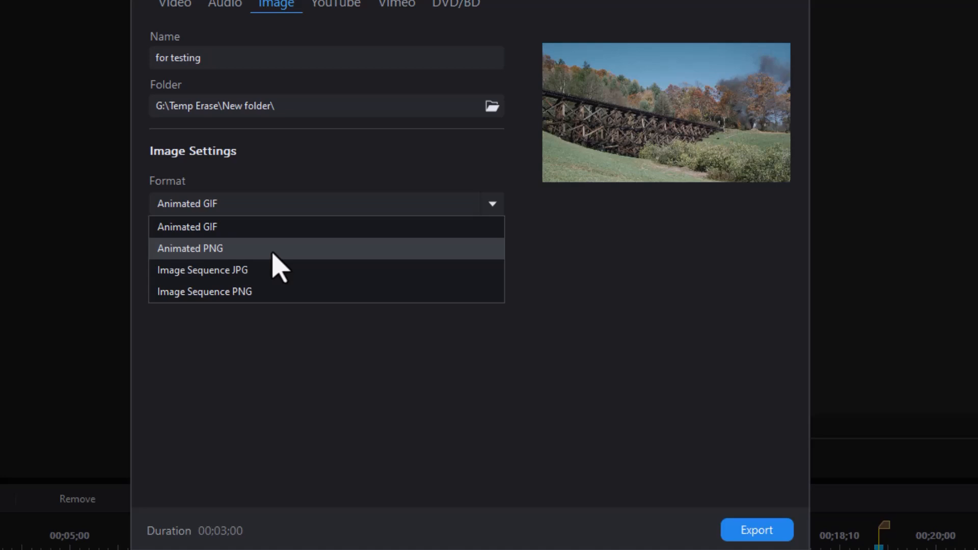
pyautogui.click(190, 248)
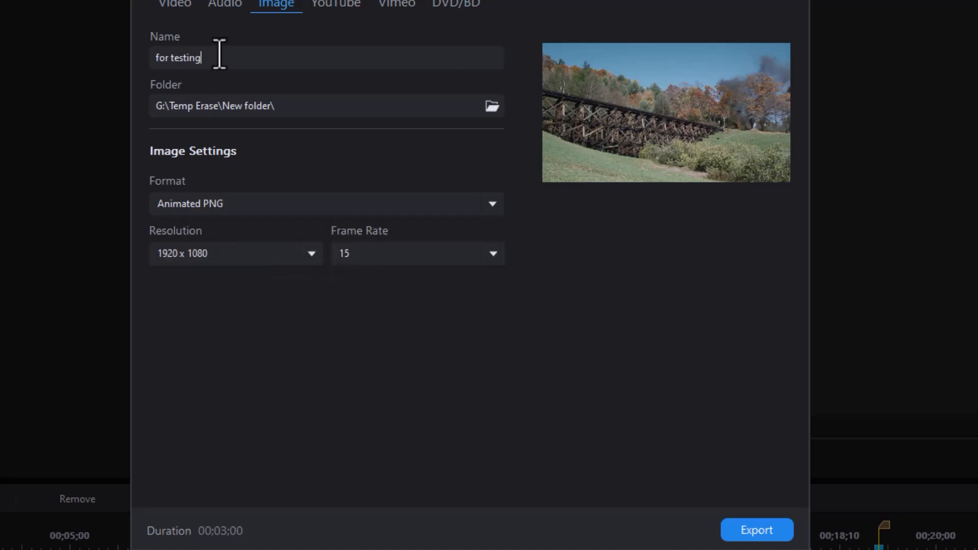
pyautogui.write('train2')
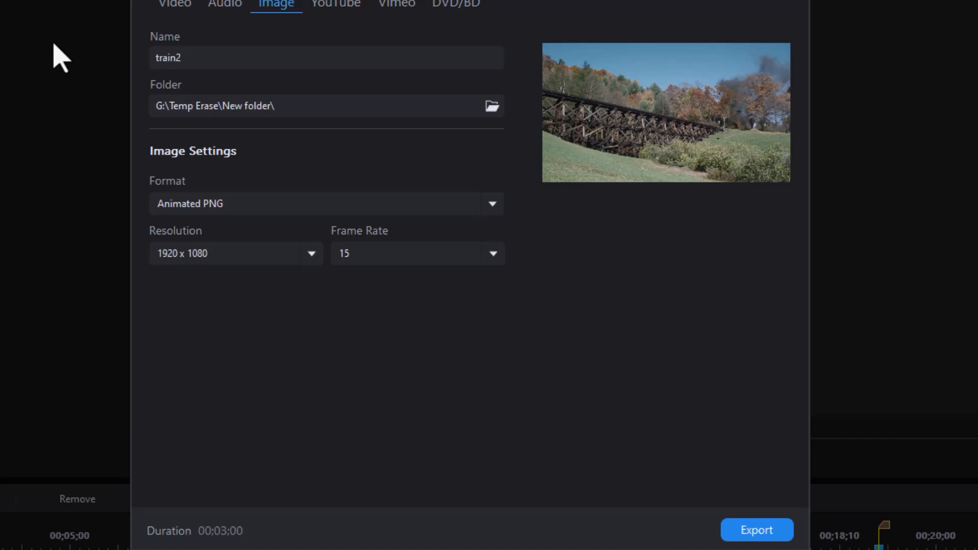
pyautogui.click(311, 253)
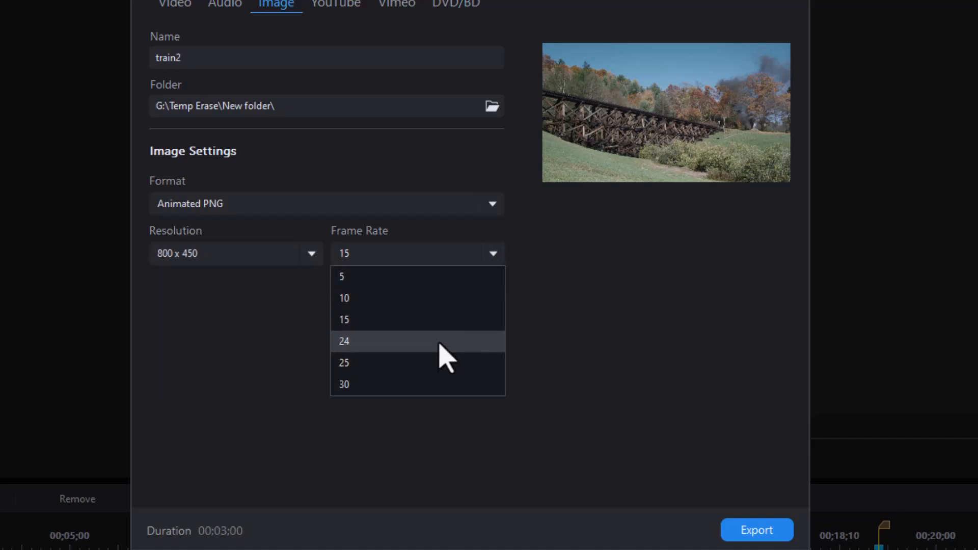
pyautogui.click(344, 341)
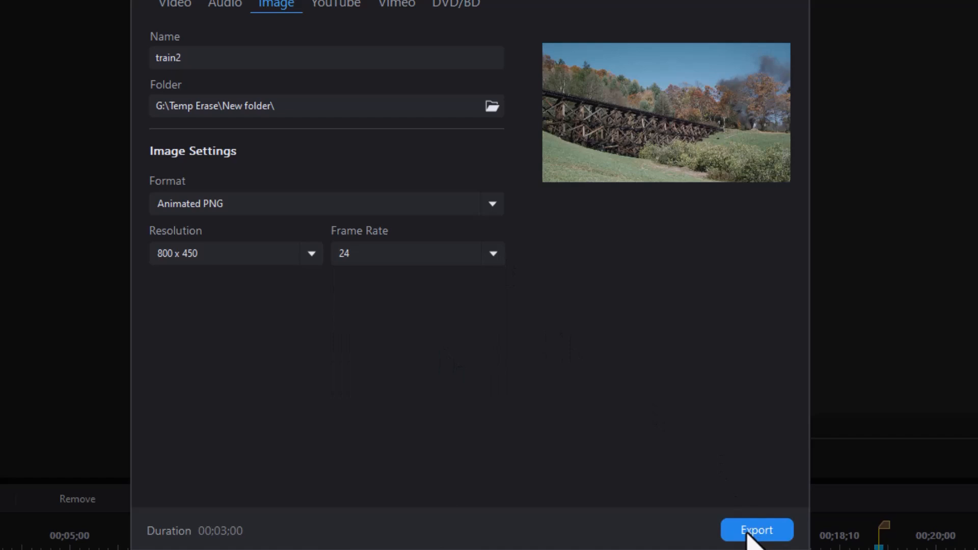
# Export train2.PNG and open its folder, showing 44,199 KB
pyautogui.click(756, 530)
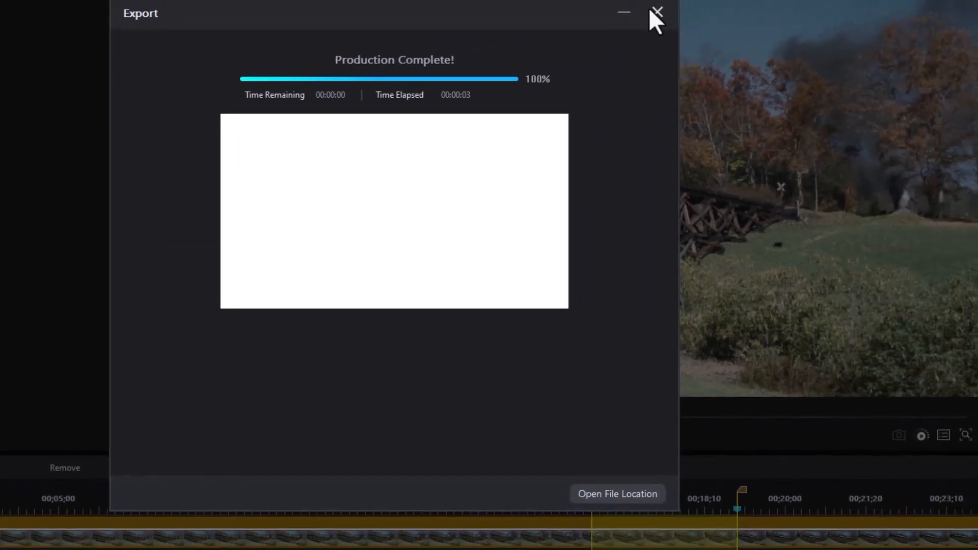
pyautogui.moveTo(623, 505)
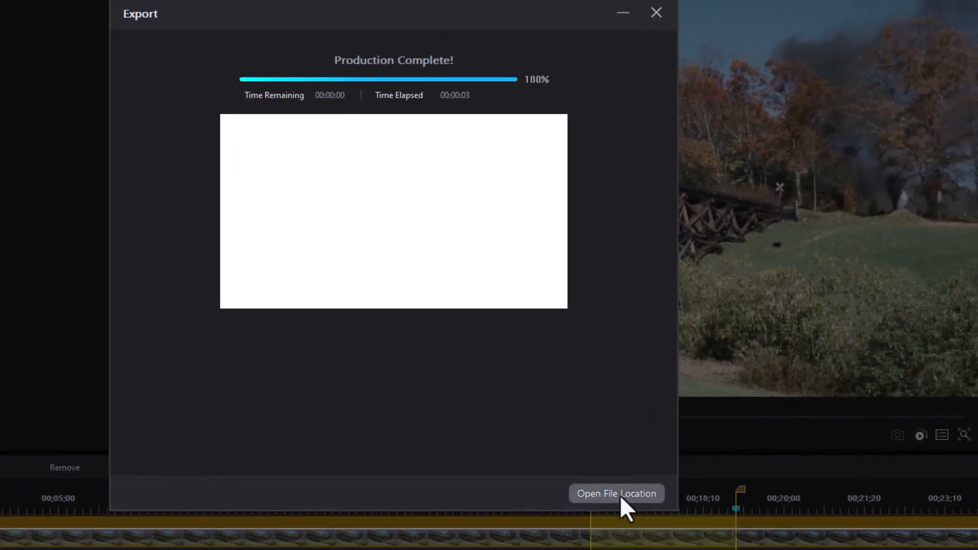
pyautogui.moveTo(627, 503)
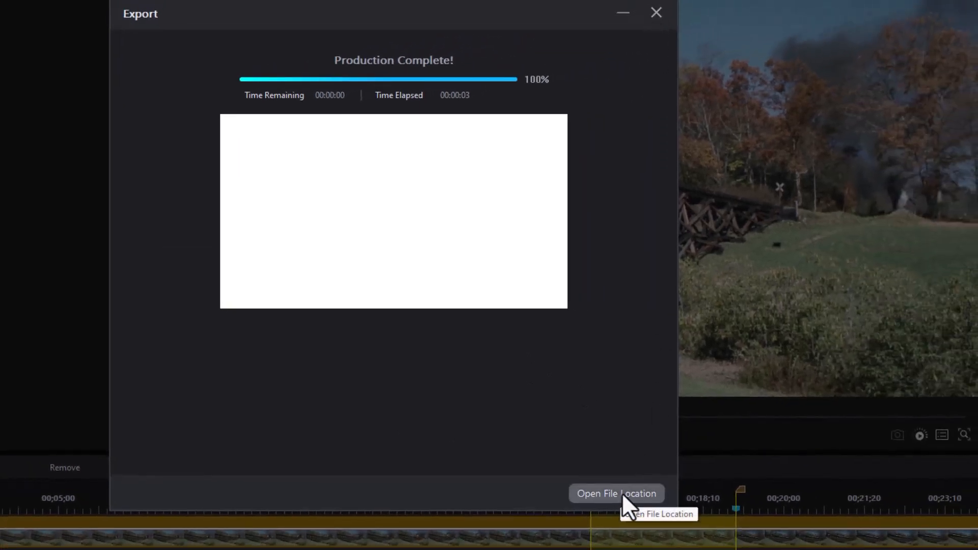
pyautogui.click(615, 493)
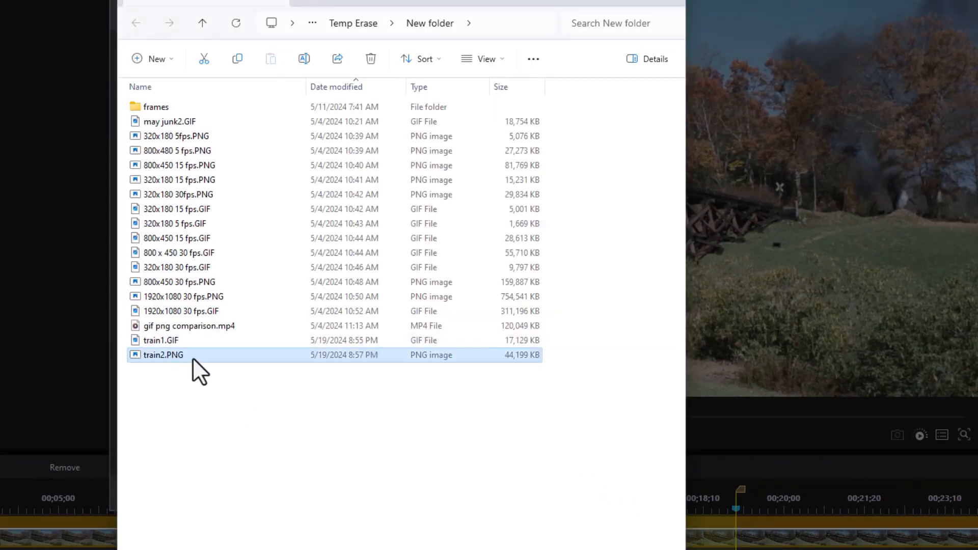
# Watch the train2.PNG animation in Windows Photo Viewer, then close it
pyautogui.doubleClick(163, 355)
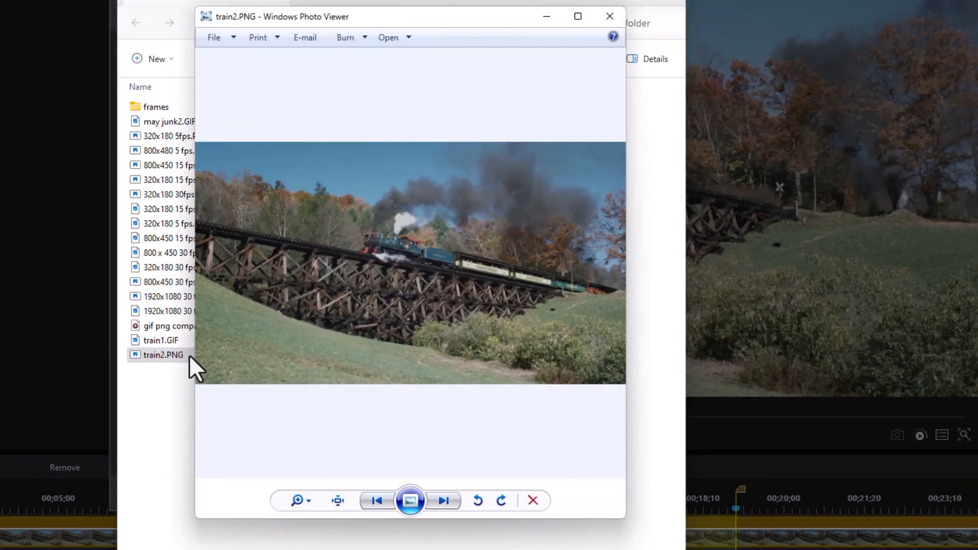
pyautogui.moveTo(400, 442)
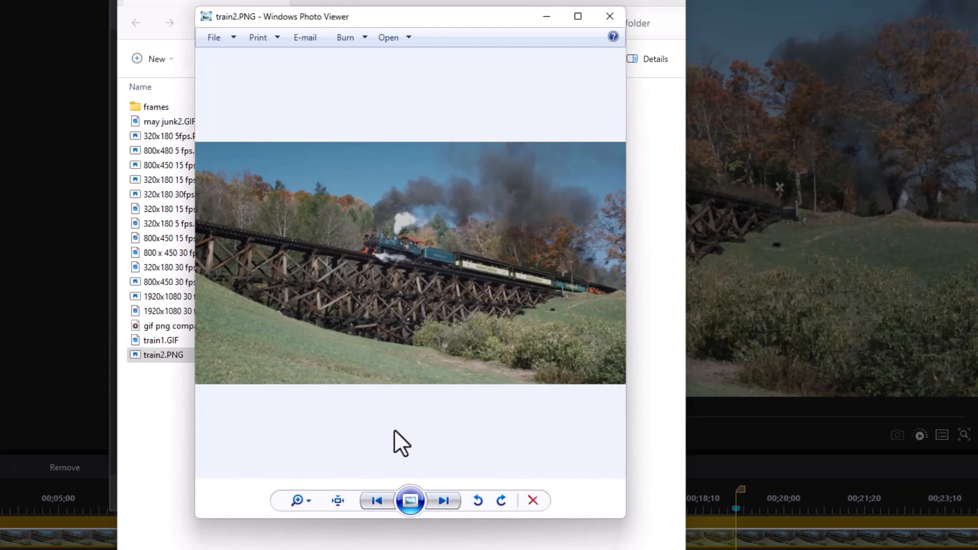
pyautogui.moveTo(402, 437)
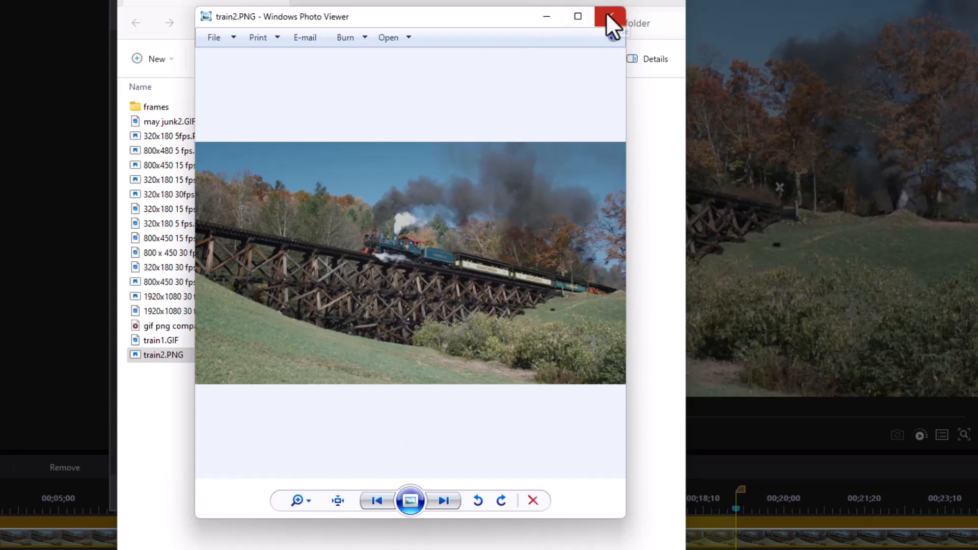
pyautogui.click(611, 17)
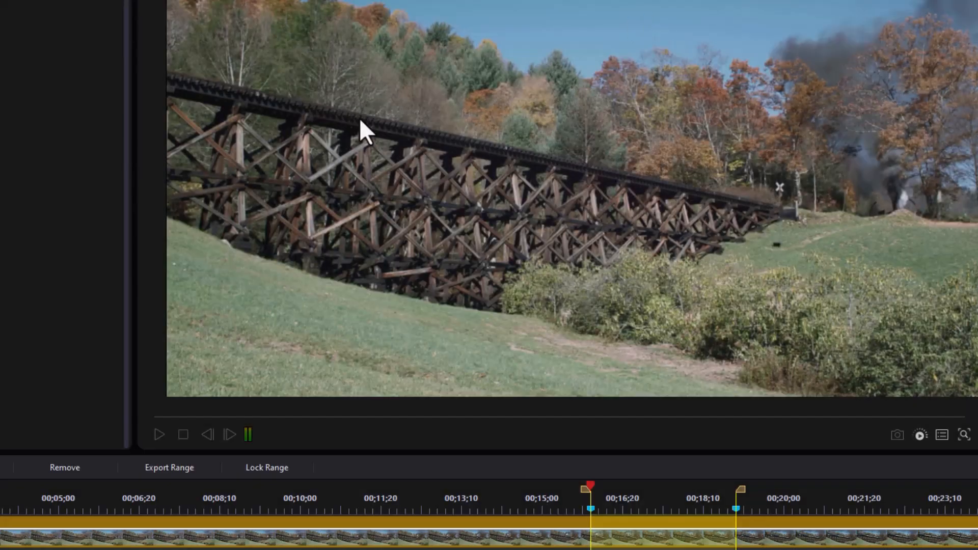
# Import train2.PNG into the media room and select its thumbnail to check properties
pyautogui.press('alt+tab')
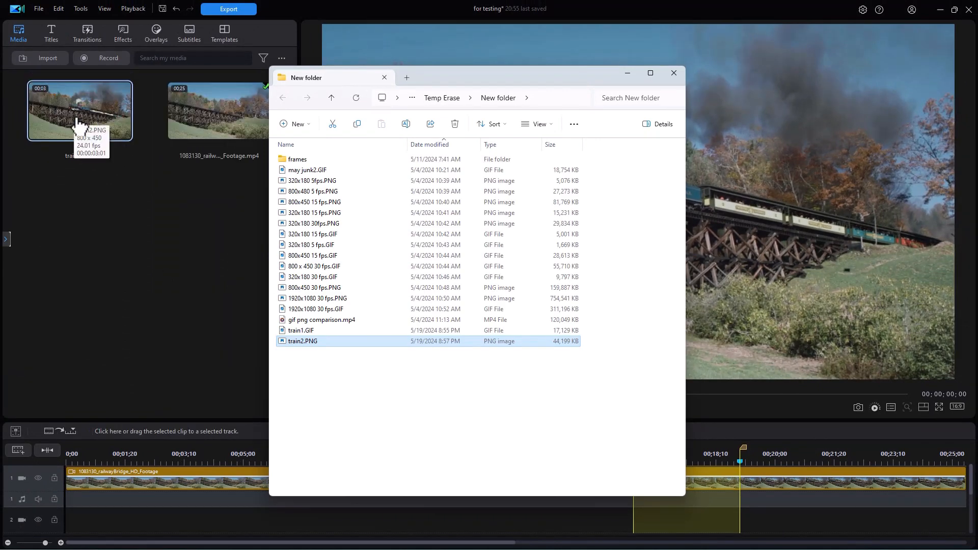
pyautogui.click(674, 73)
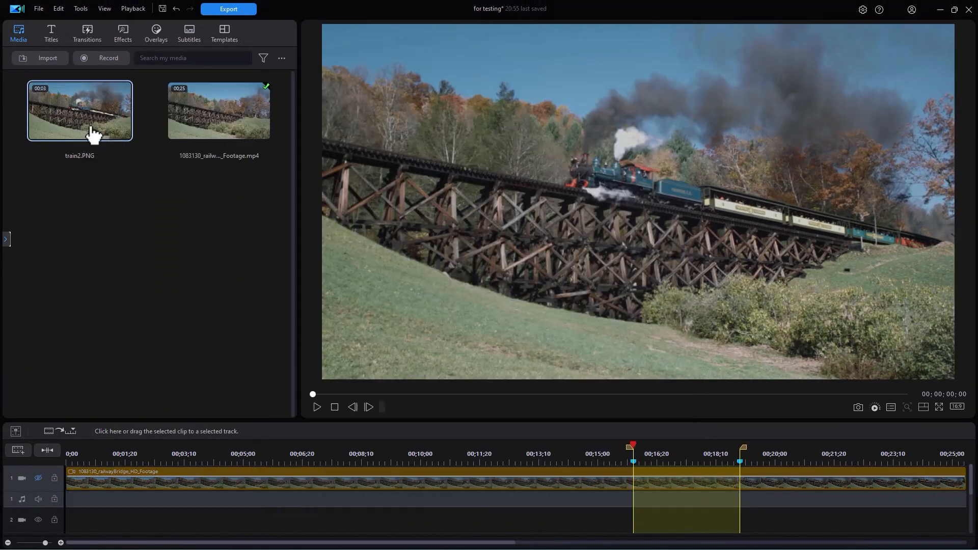
pyautogui.click(317, 406)
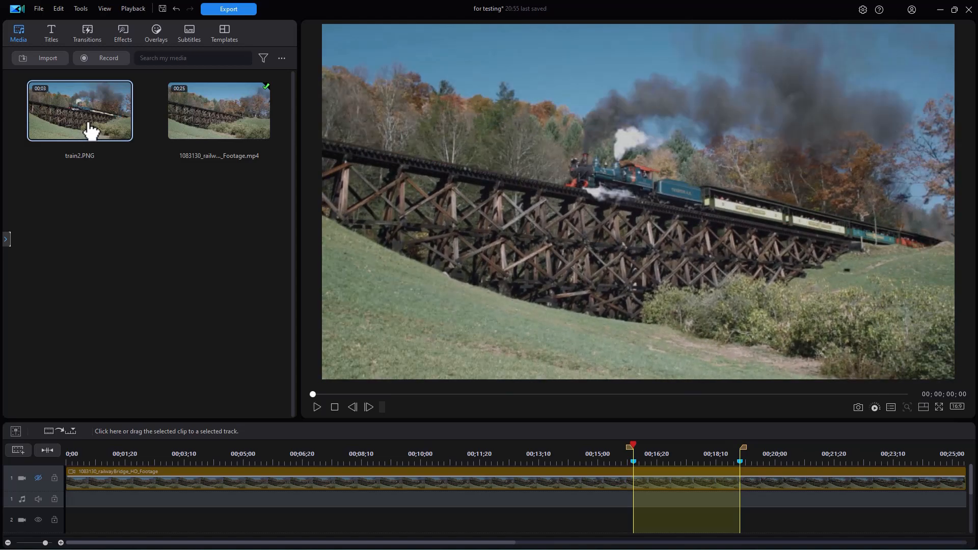
pyautogui.moveTo(468, 424)
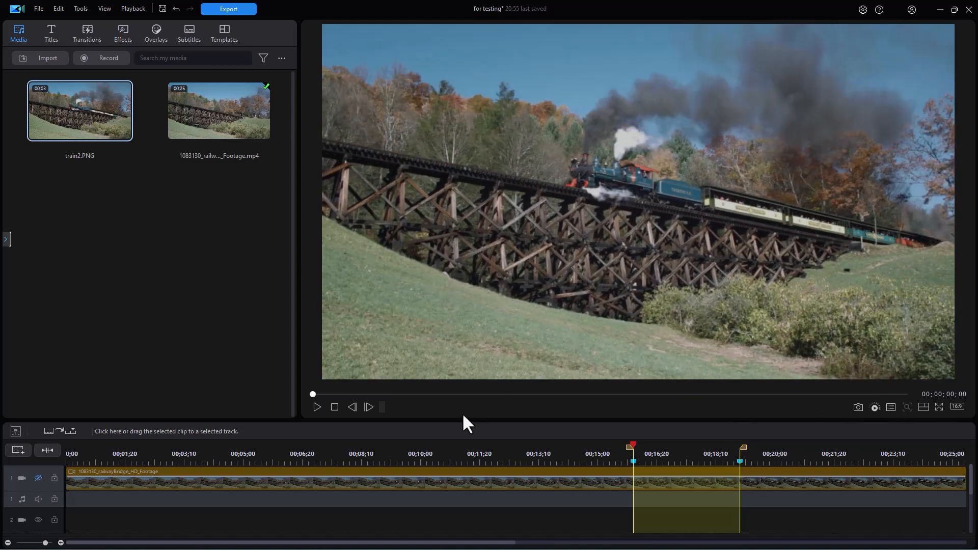
pyautogui.click(316, 407)
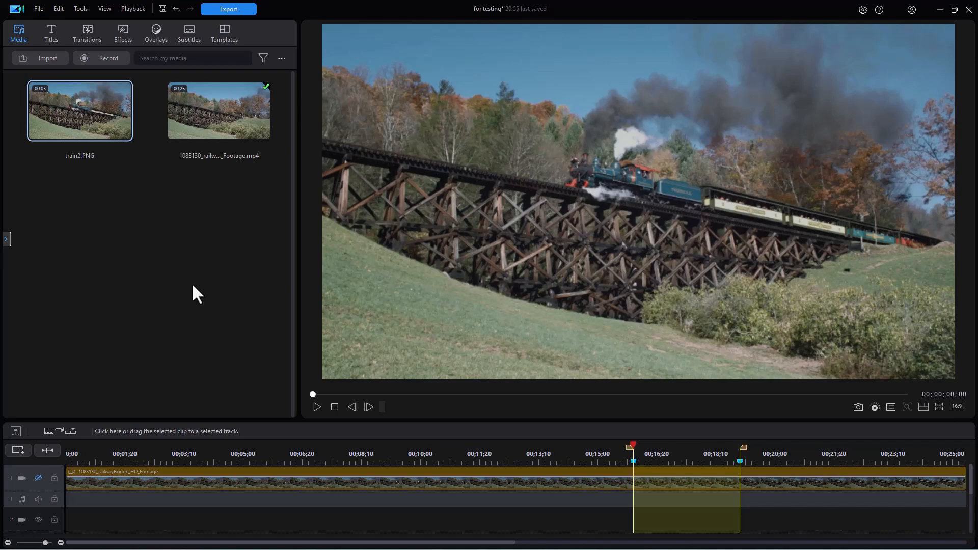
# Return to File Explorer to compare train1.GIF (17,129 KB) with train2.PNG (44,199 KB)
pyautogui.press('alt+tab')
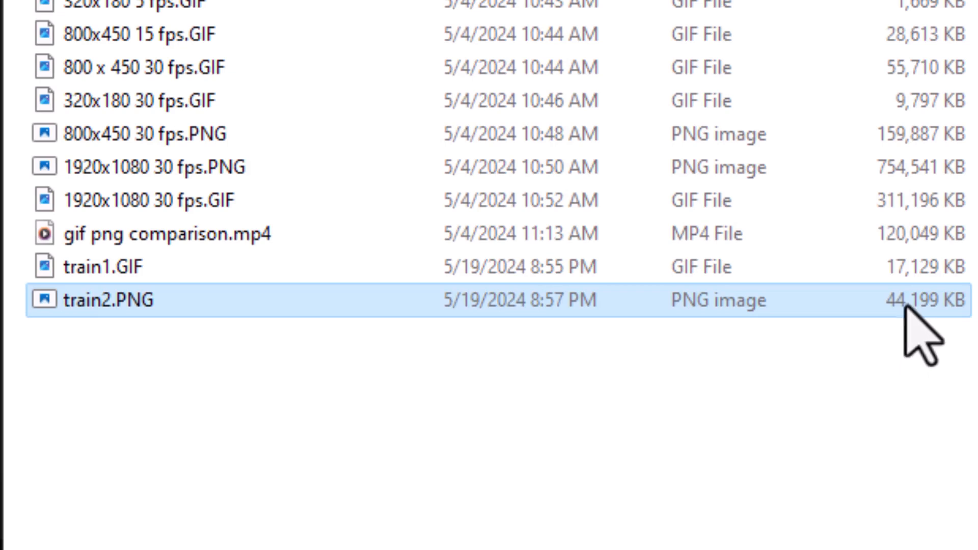
pyautogui.moveTo(755, 406)
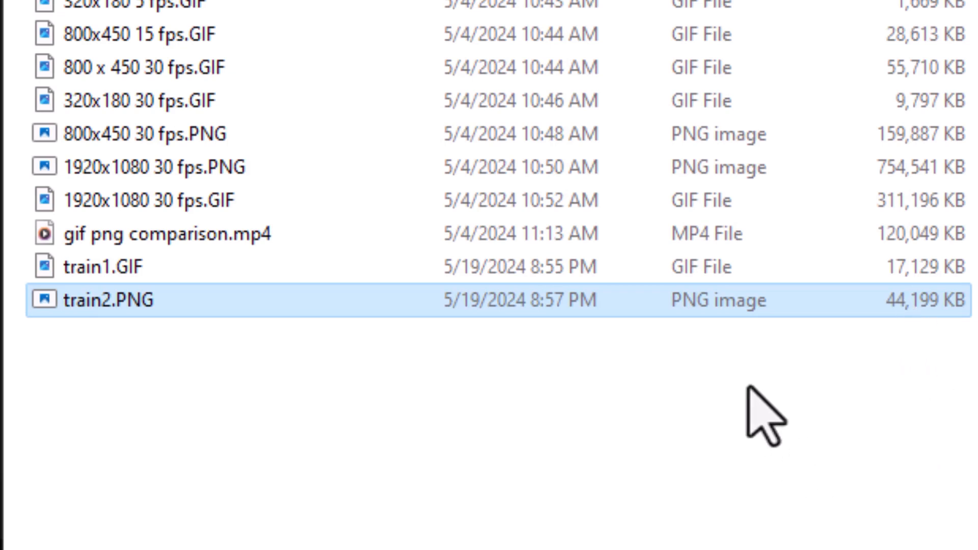